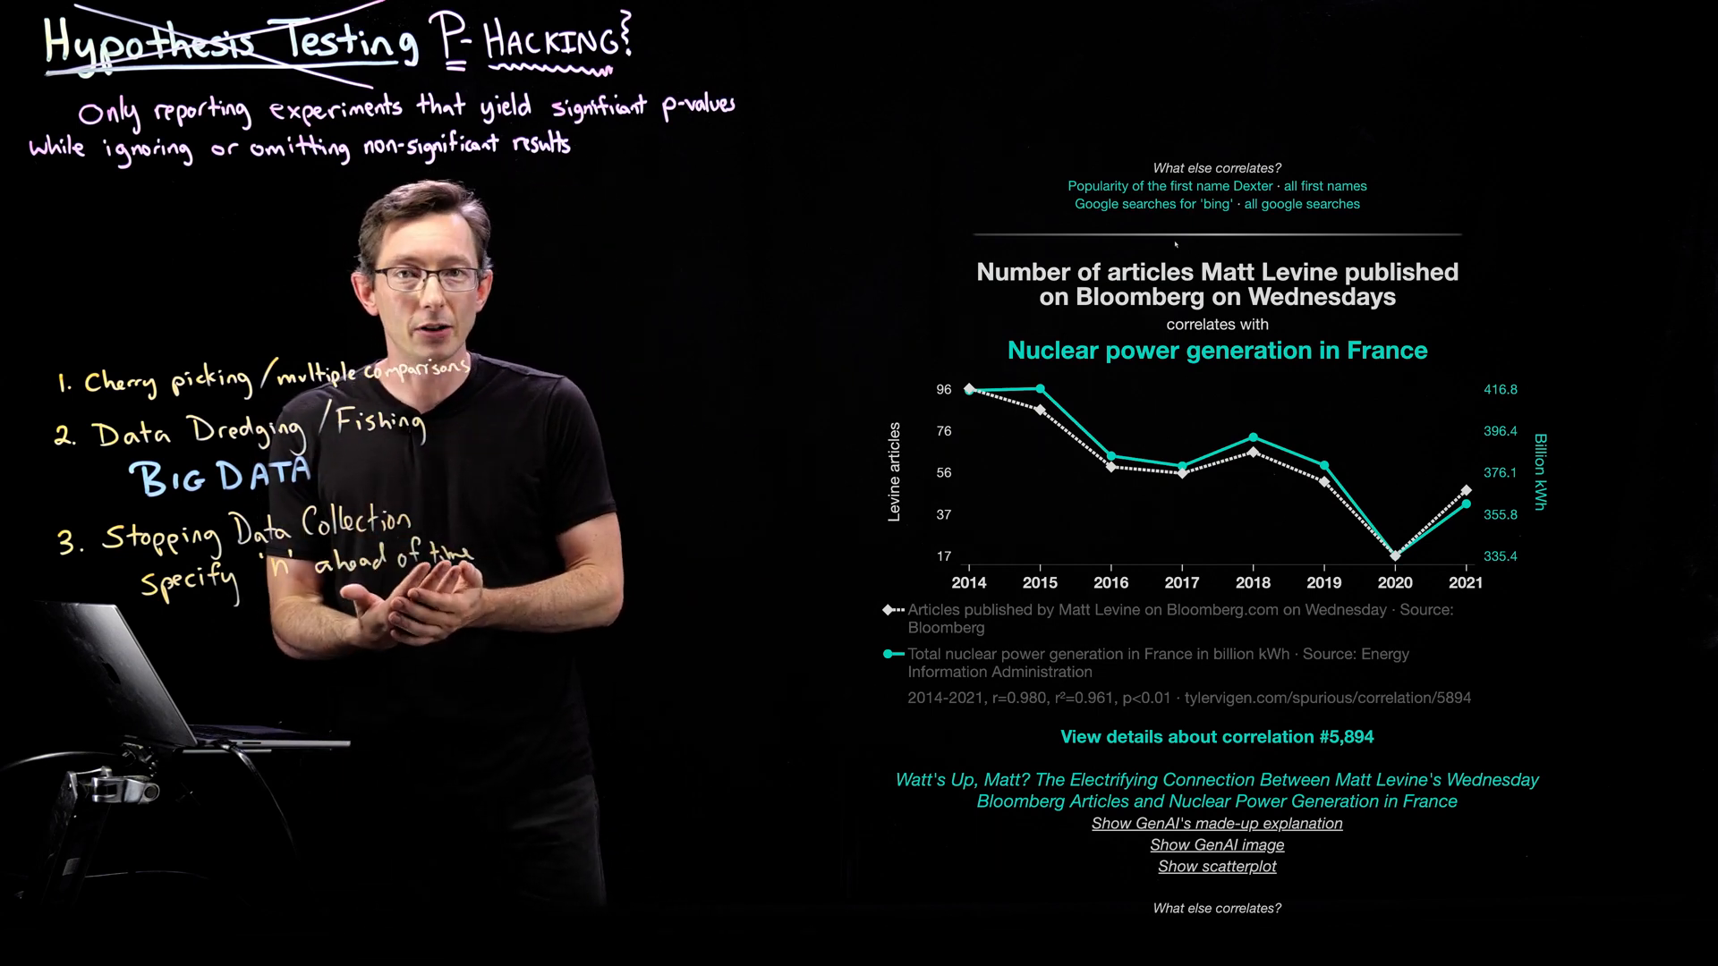
Load the next spurious correlation: Summer Olympics competing nations versus Smallville finale Nielsen ratings
{"action": "left_click", "coordinate": [1216, 844]}
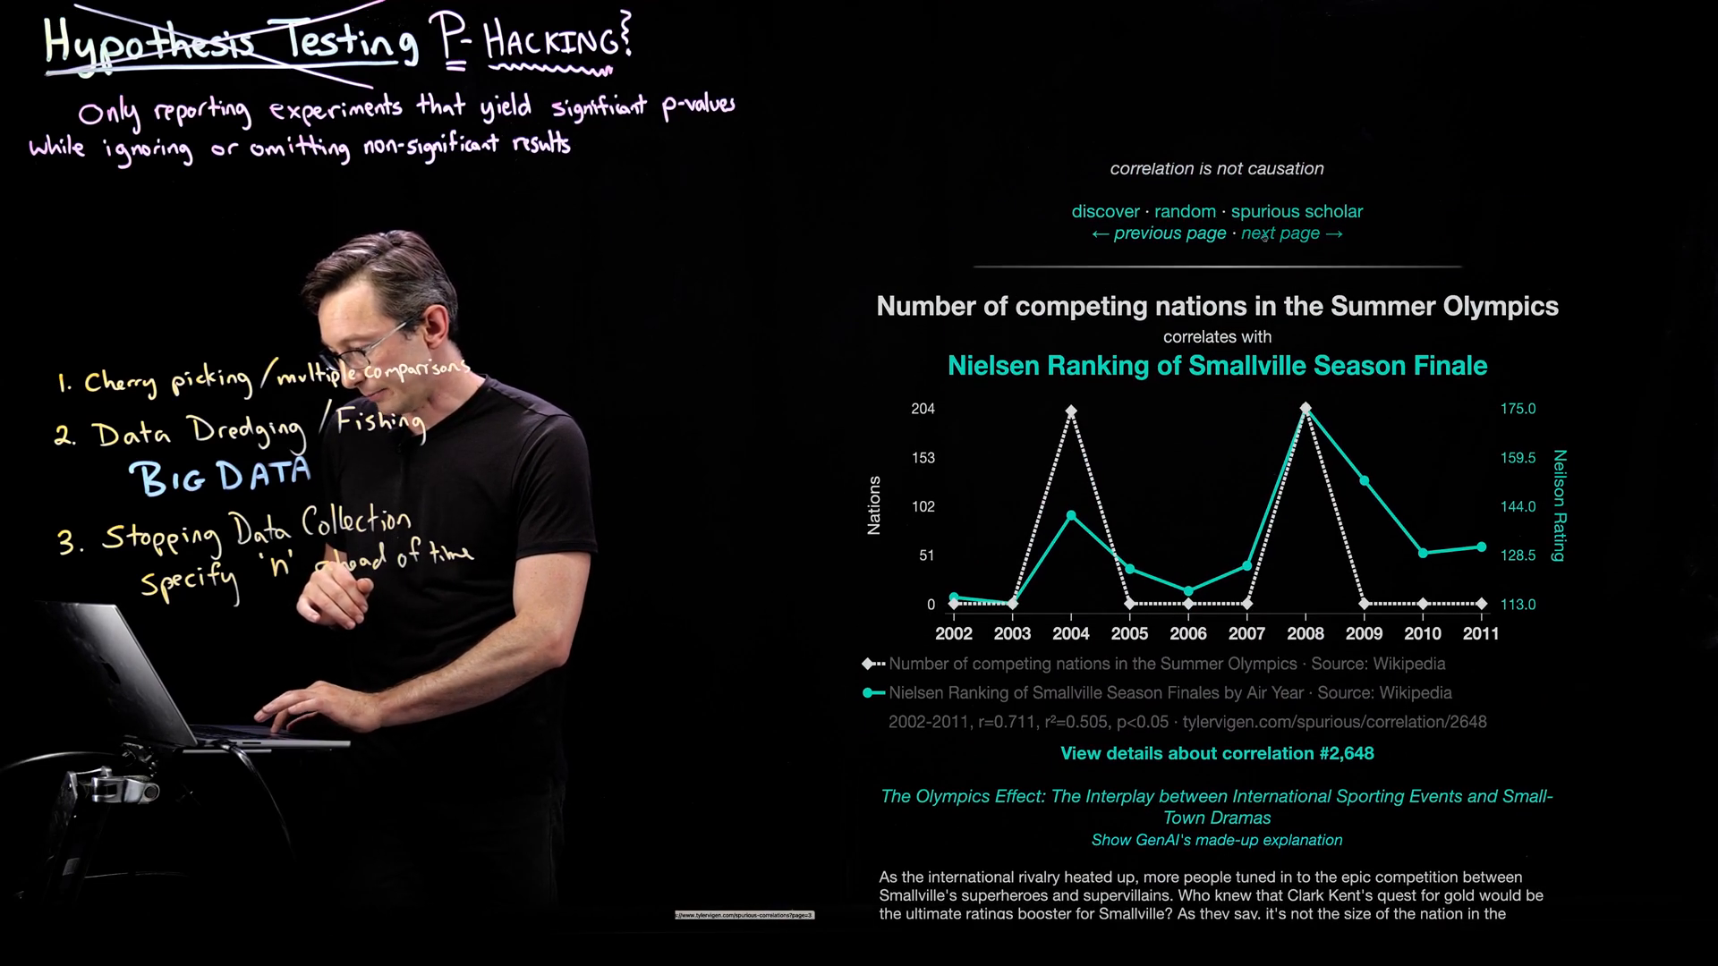
{"action": "left_click", "coordinate": [1296, 232]}
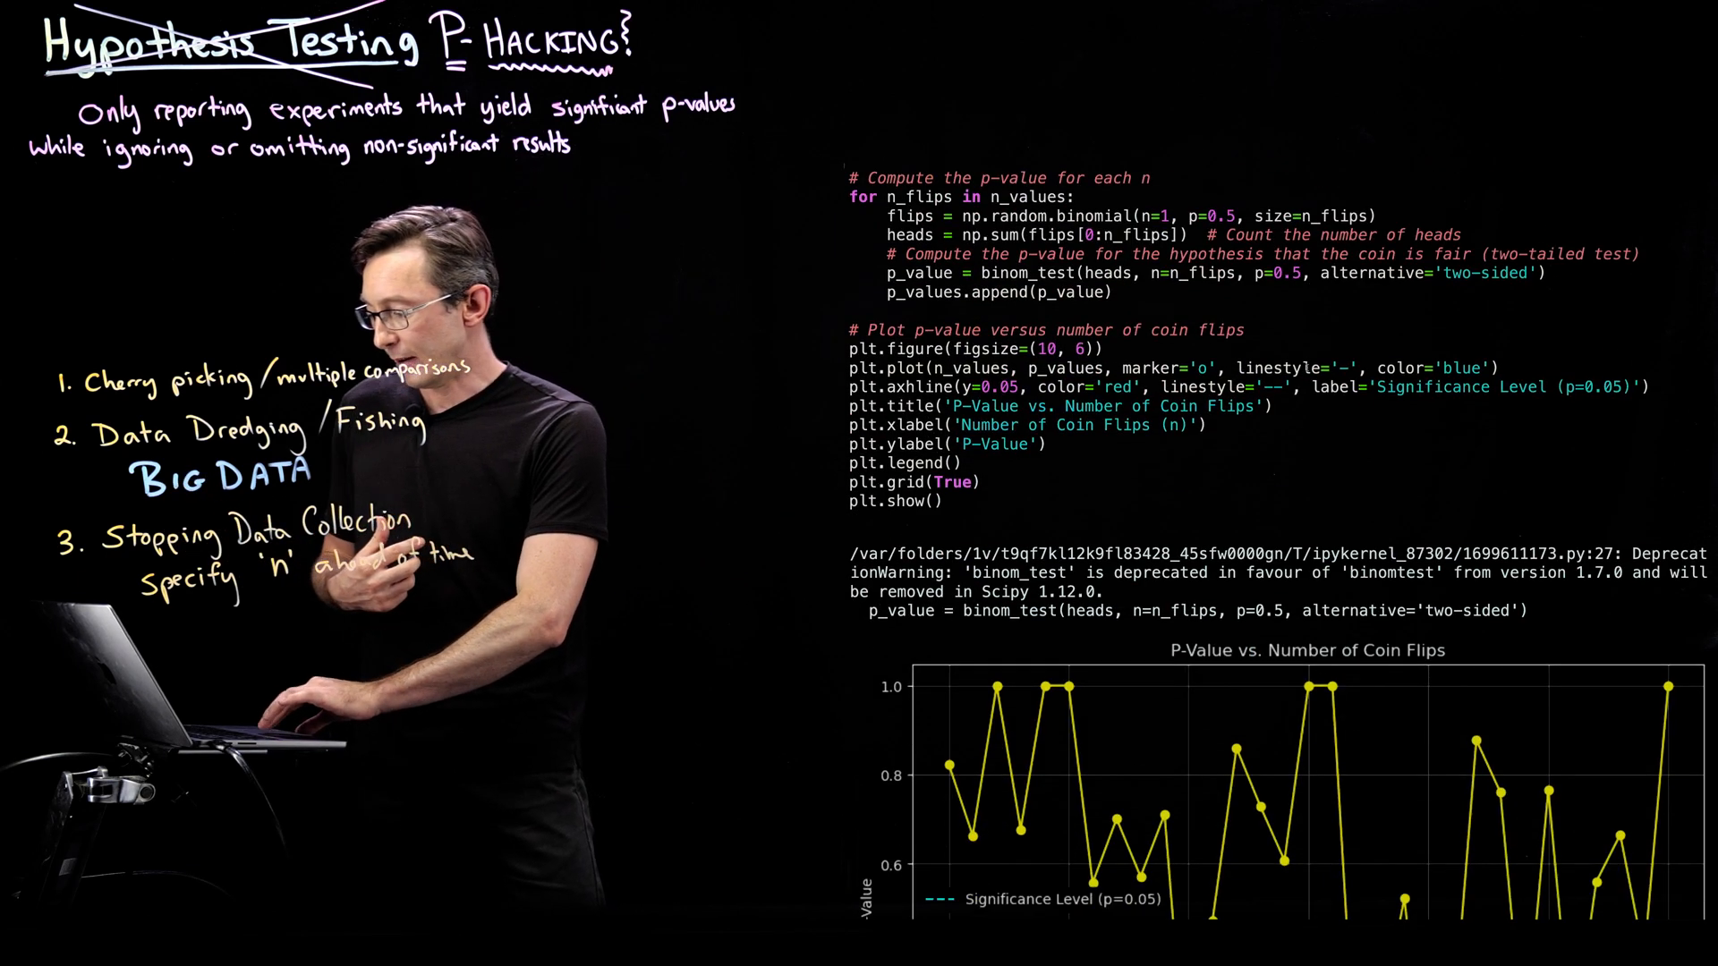
Scroll to the 'P-Value vs. Number of Coin Flips' plot beneath the corrected code cell
{"action": "scroll", "scroll_direction": "down", "scroll_amount": 3}
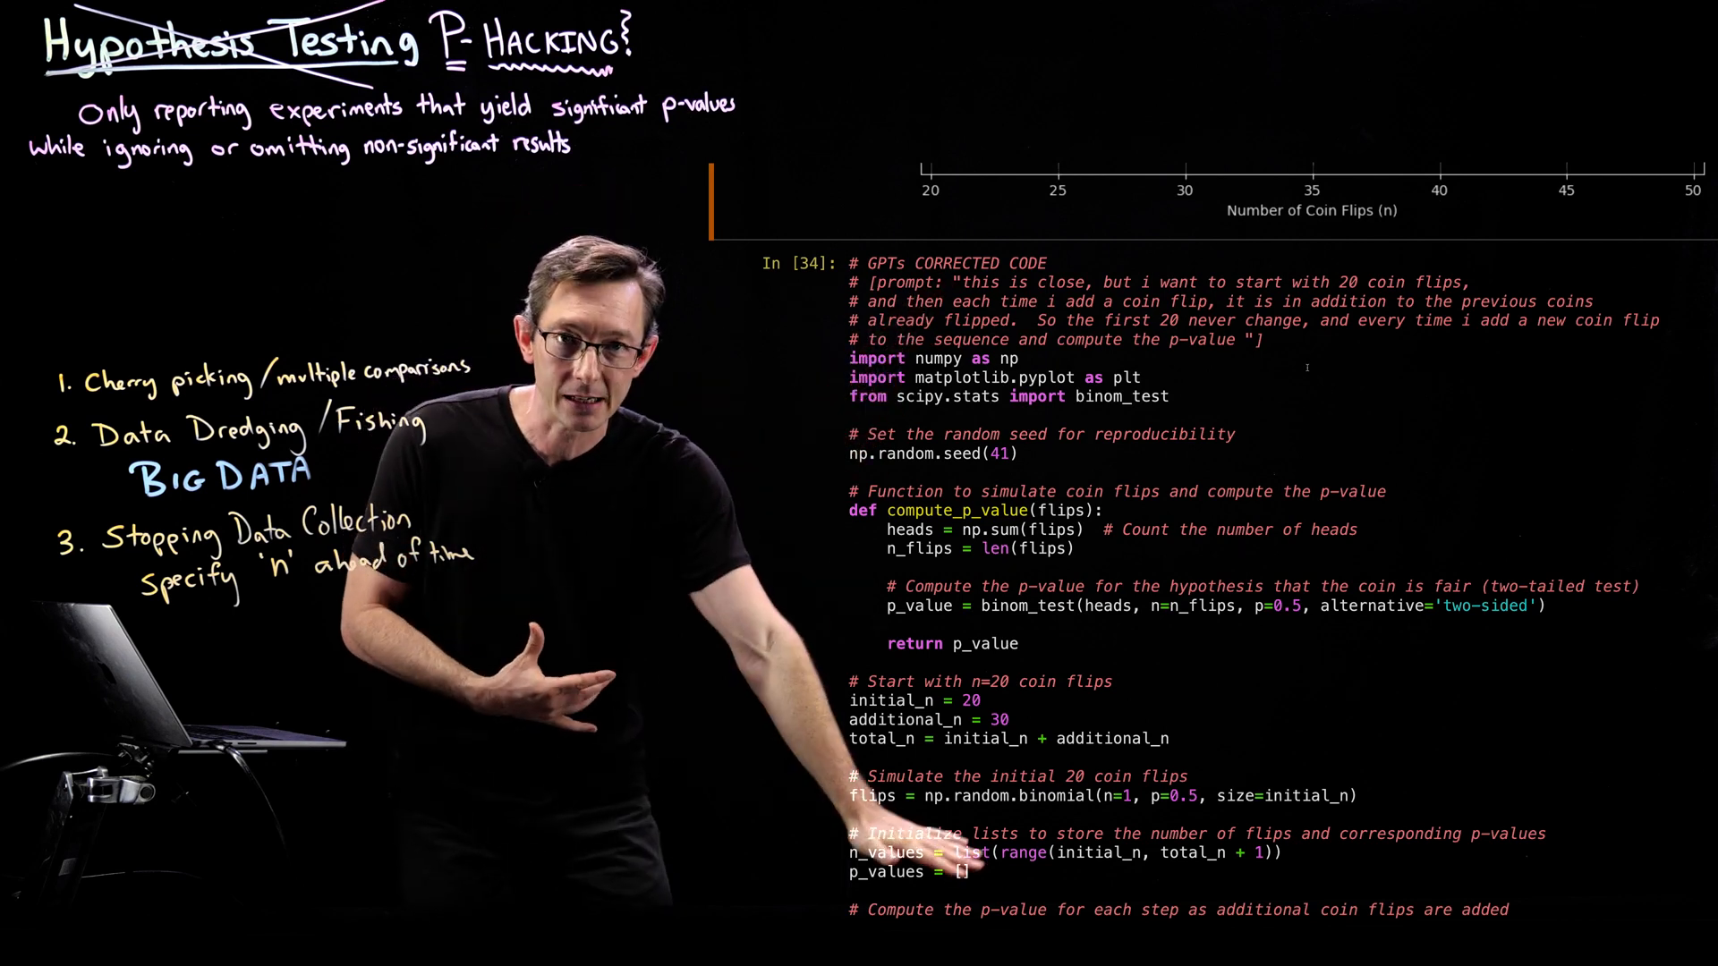
{"action": "scroll", "scroll_direction": "down", "scroll_amount": 3}
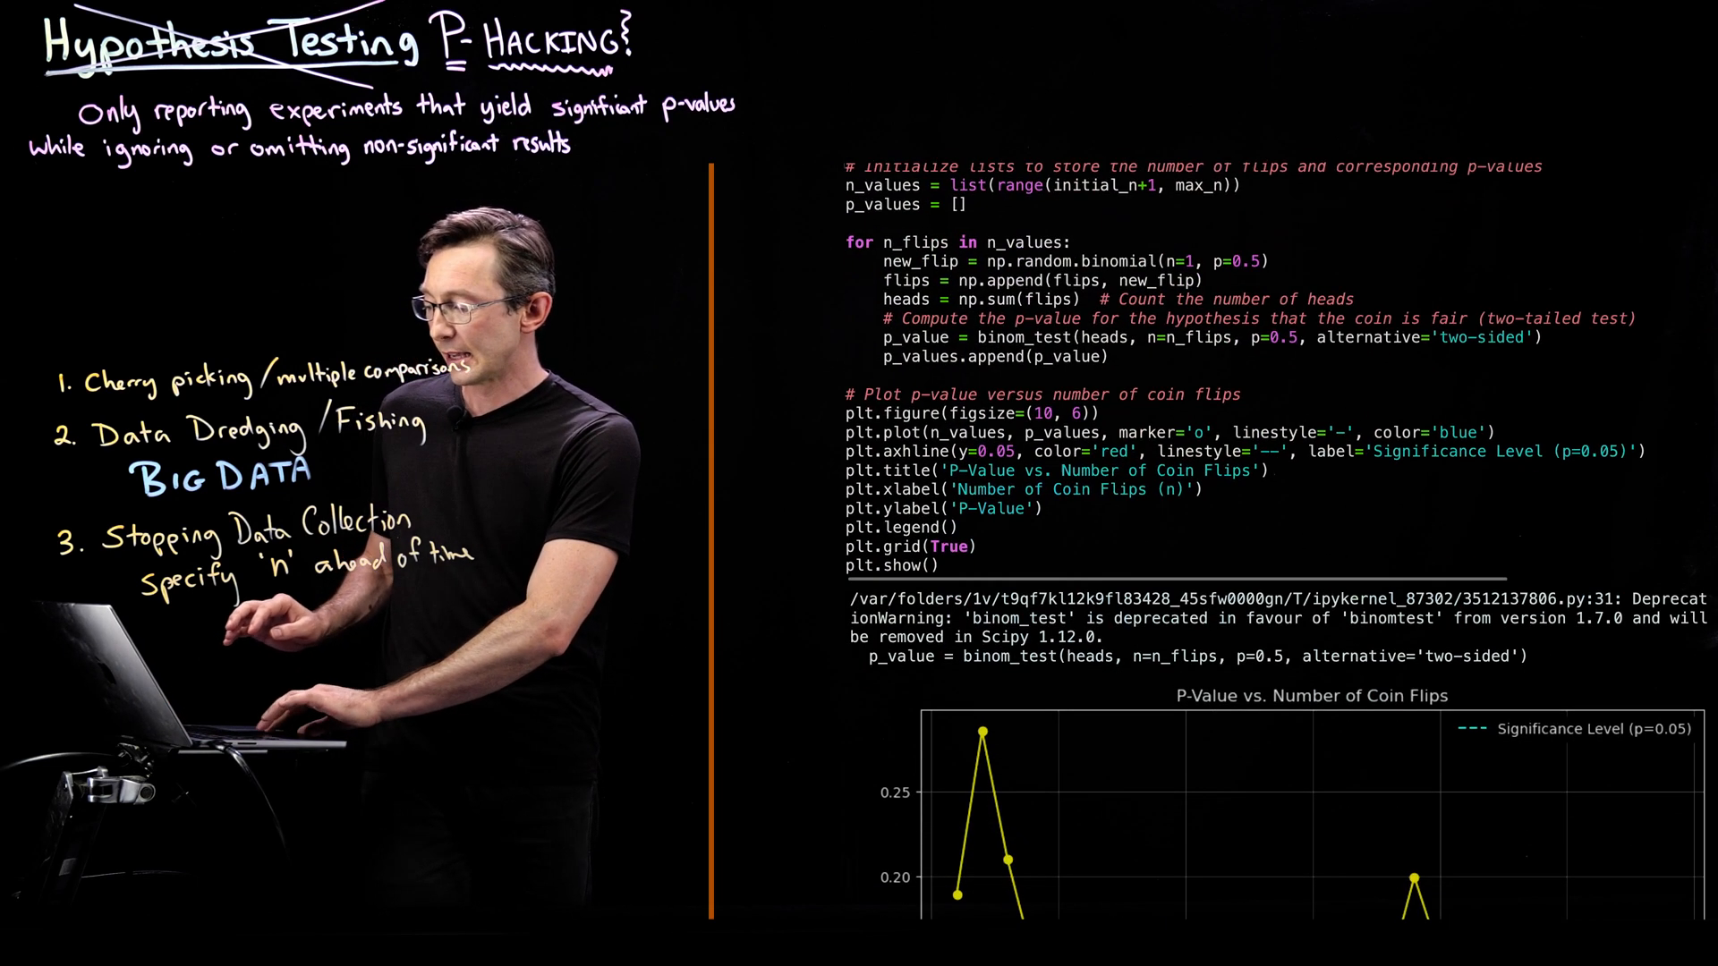
{"action": "scroll", "scroll_direction": "down", "scroll_amount": 3}
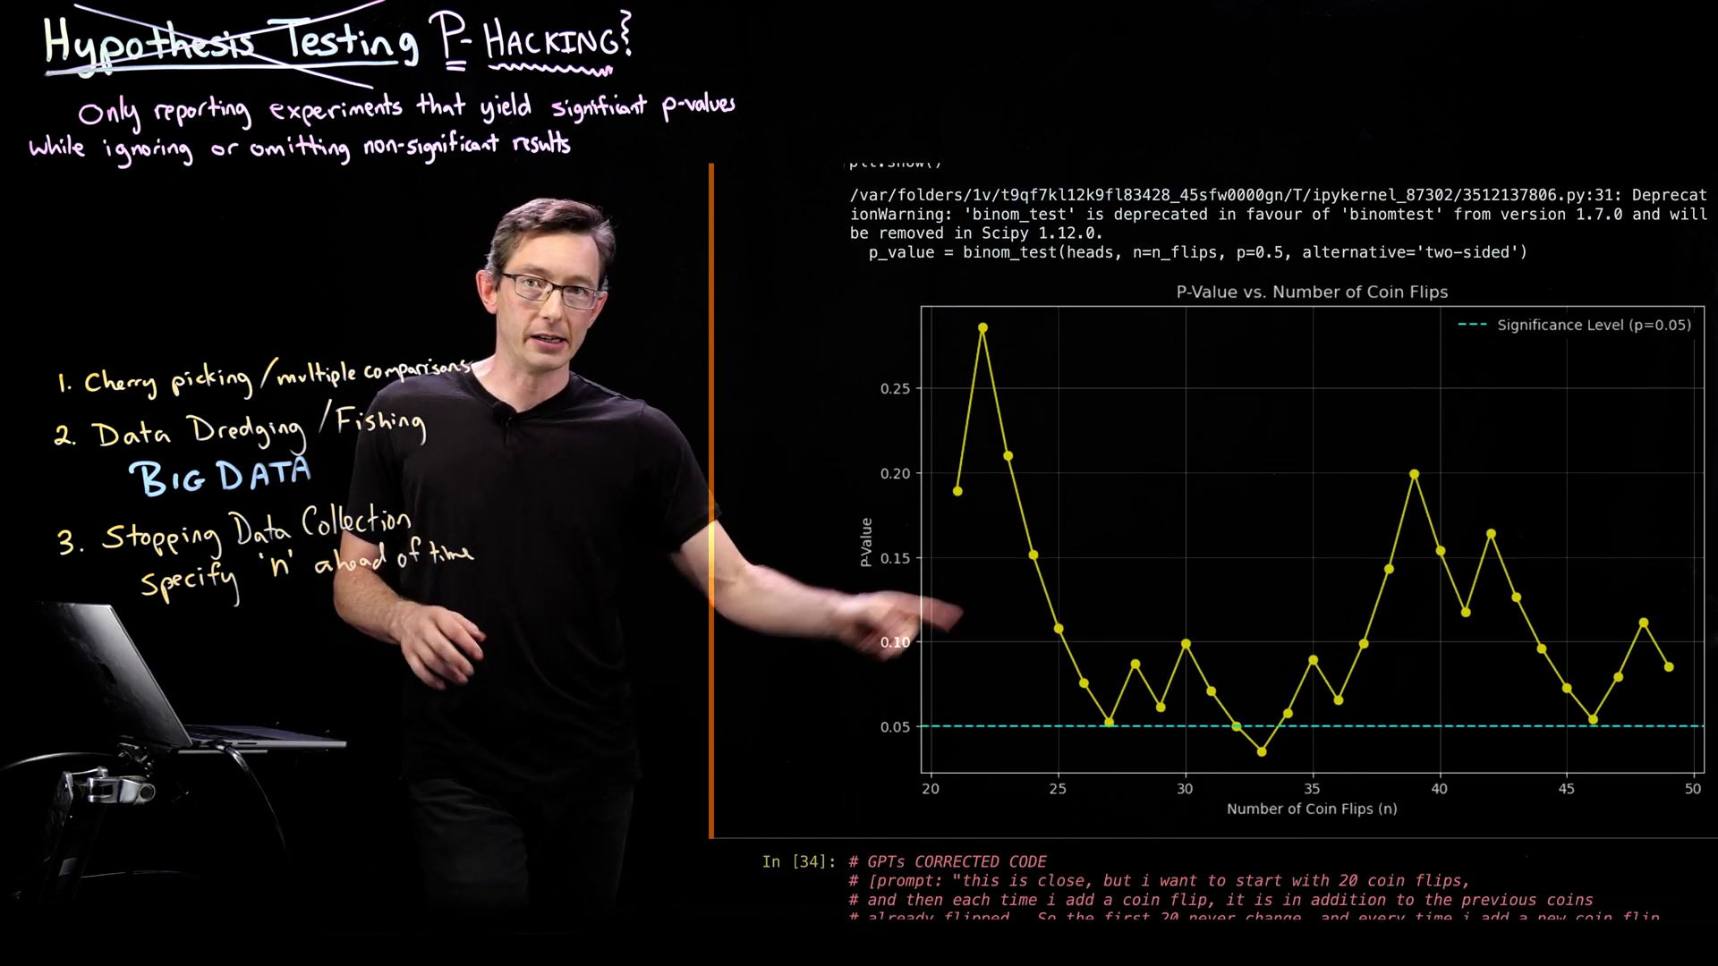